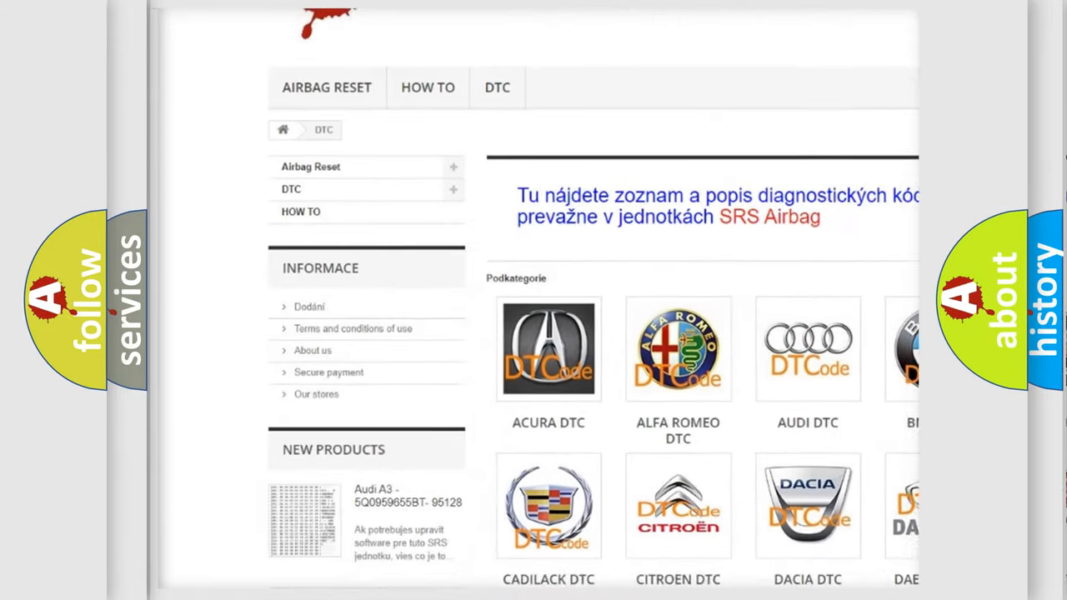
scroll(down, 3)
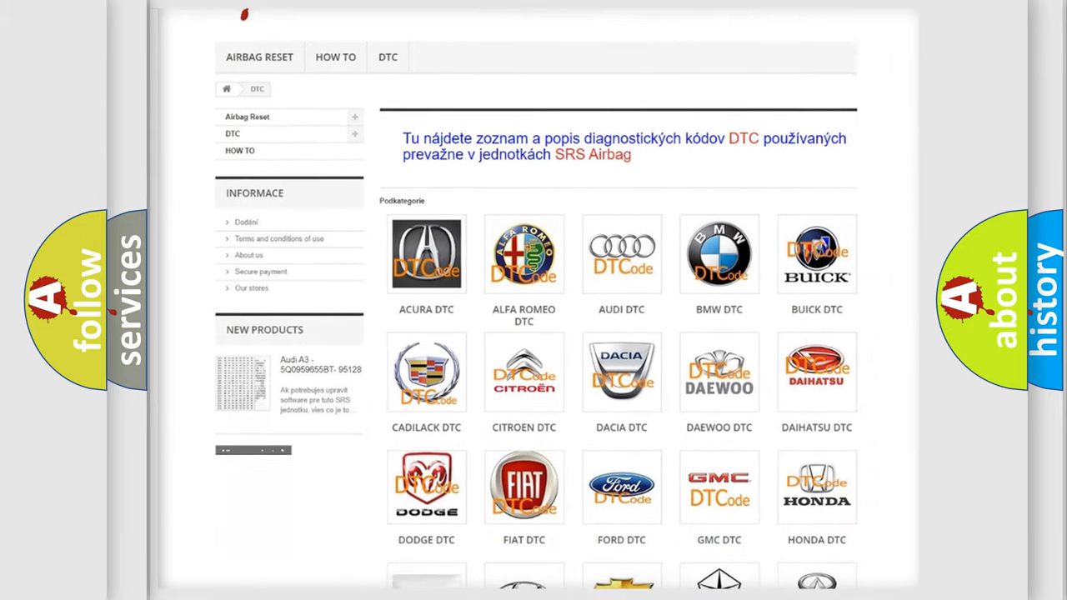
scroll(down, 3)
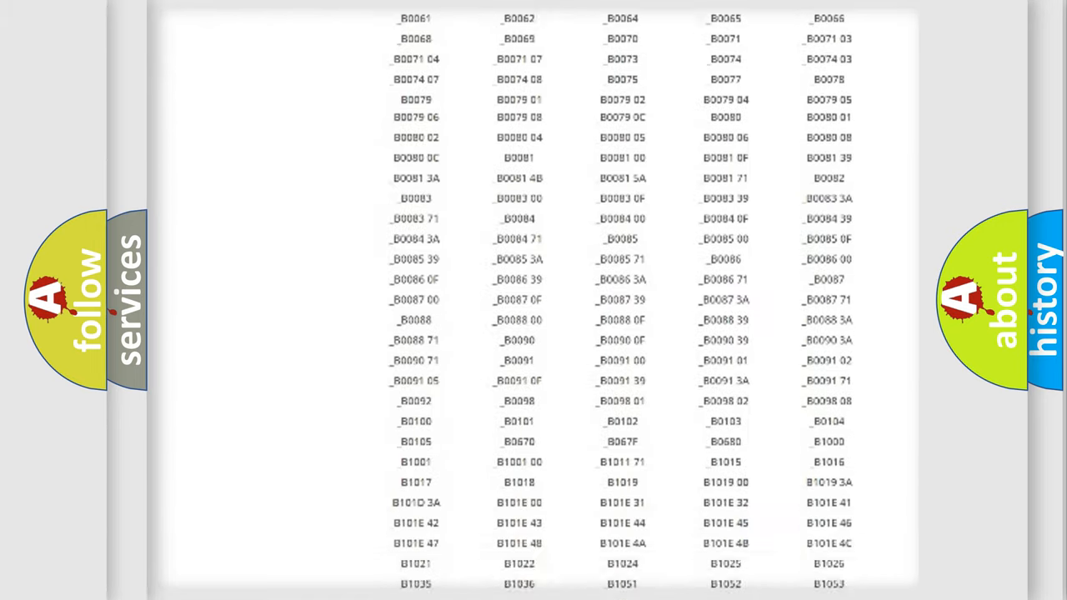
scroll(up, 3)
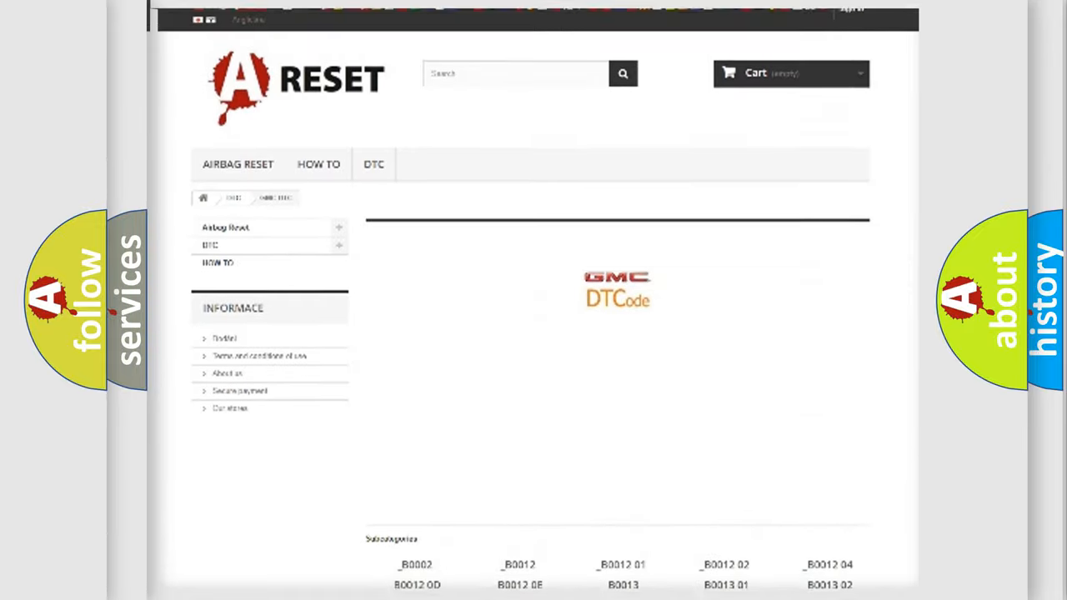